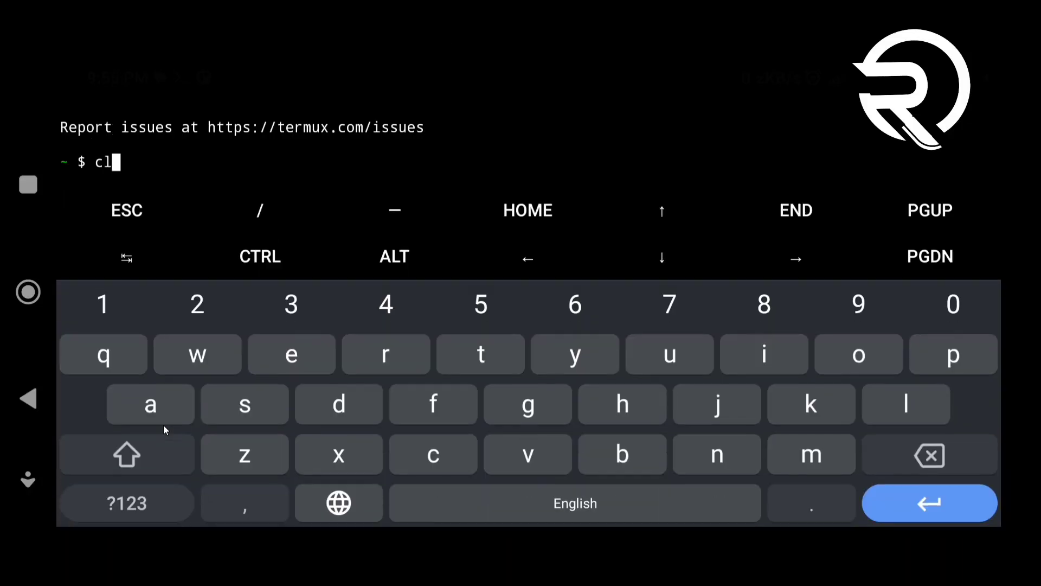
# - Run termux-setup-storage and allow Termux access to device photos, media and files
pyautogui.write('ear')
pyautogui.write('termux-setup-')
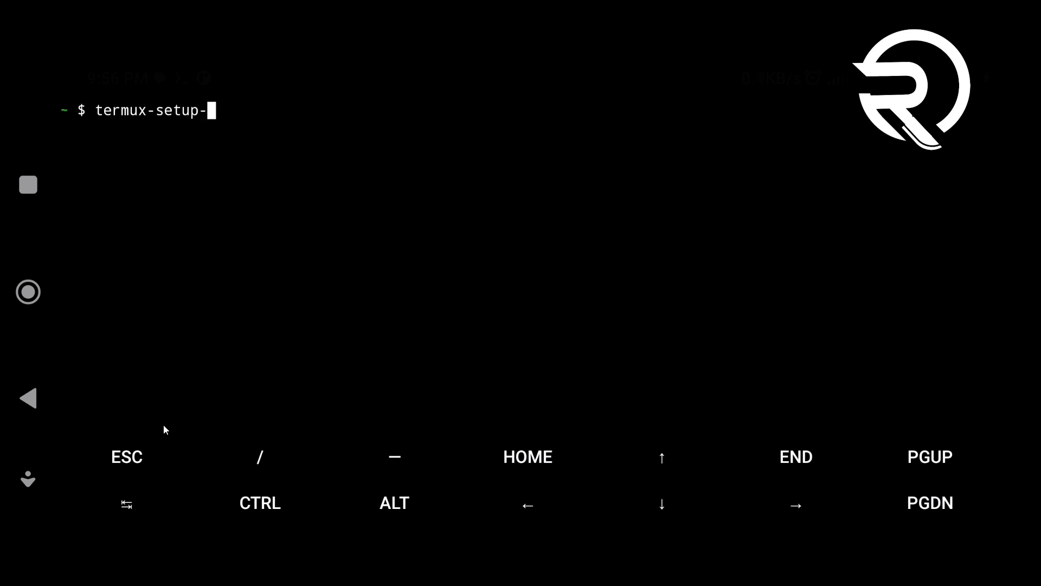
pyautogui.write('storage')
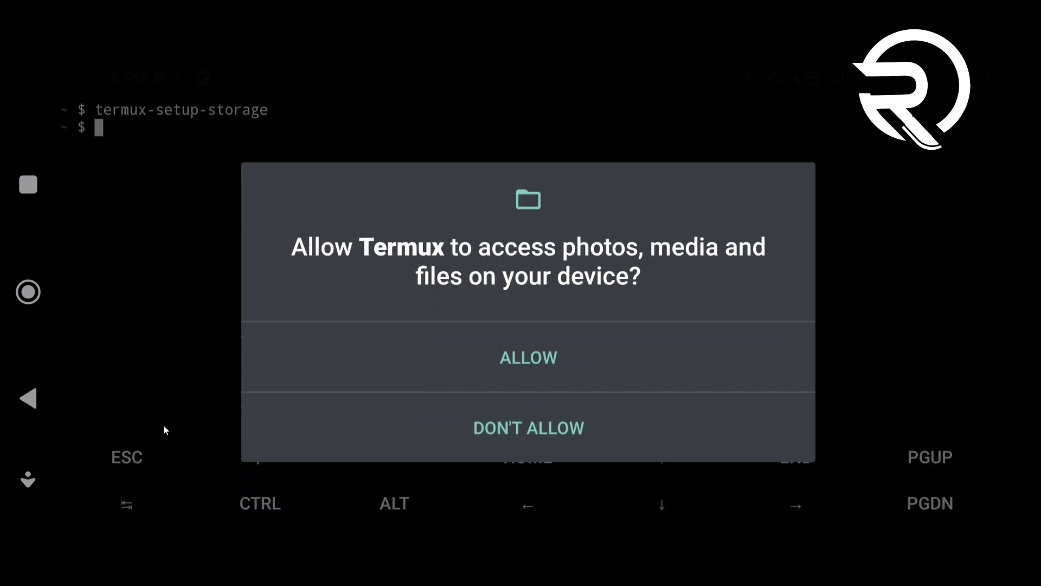
pyautogui.click(527, 358)
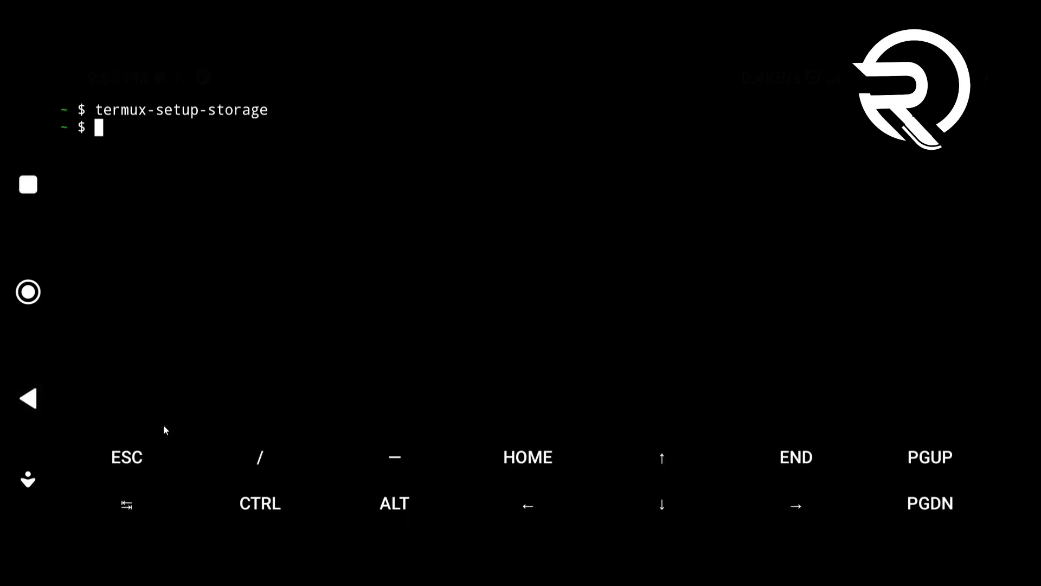
# - Run 'pkg update && pkg upgrade', confirm with y, then clear the screen
pyautogui.write('pkg u')
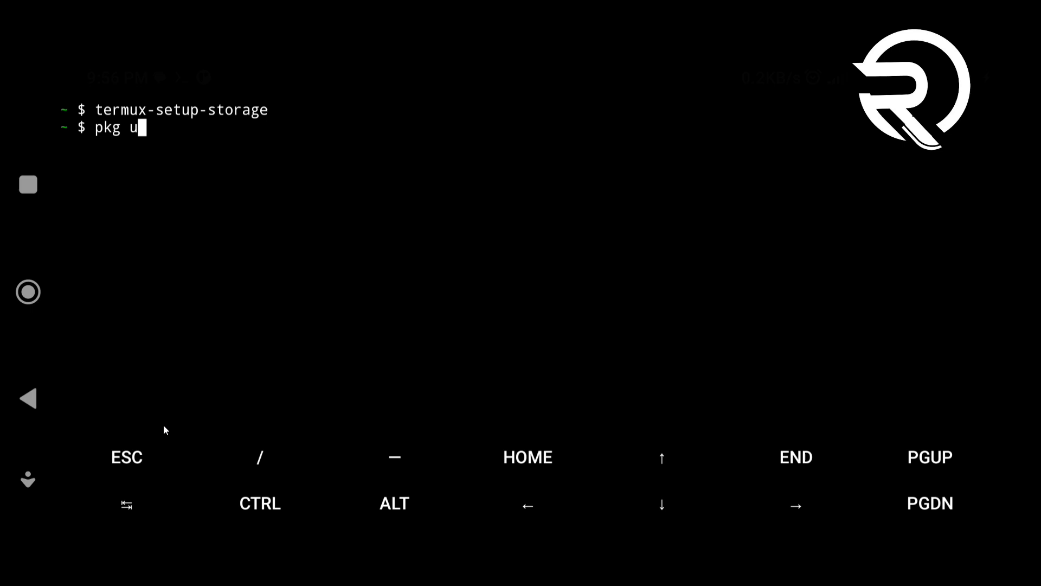
pyautogui.write('pda')
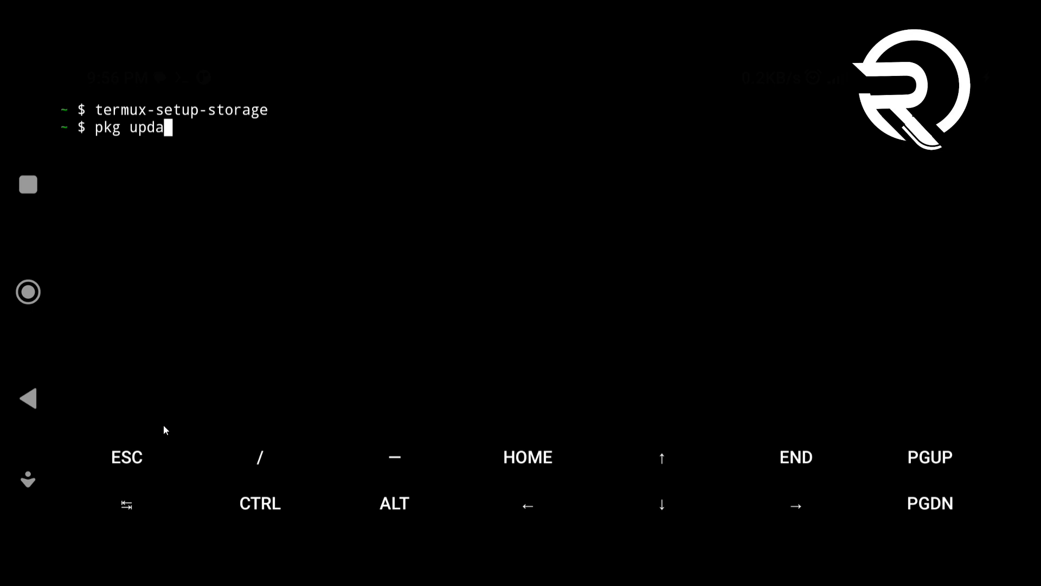
pyautogui.write('te &&')
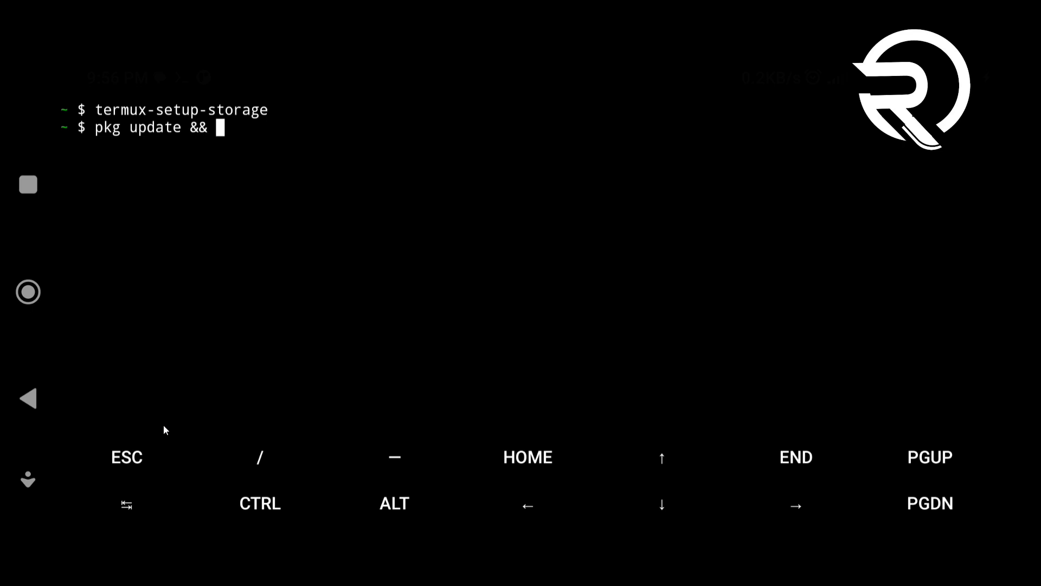
pyautogui.write('pk')
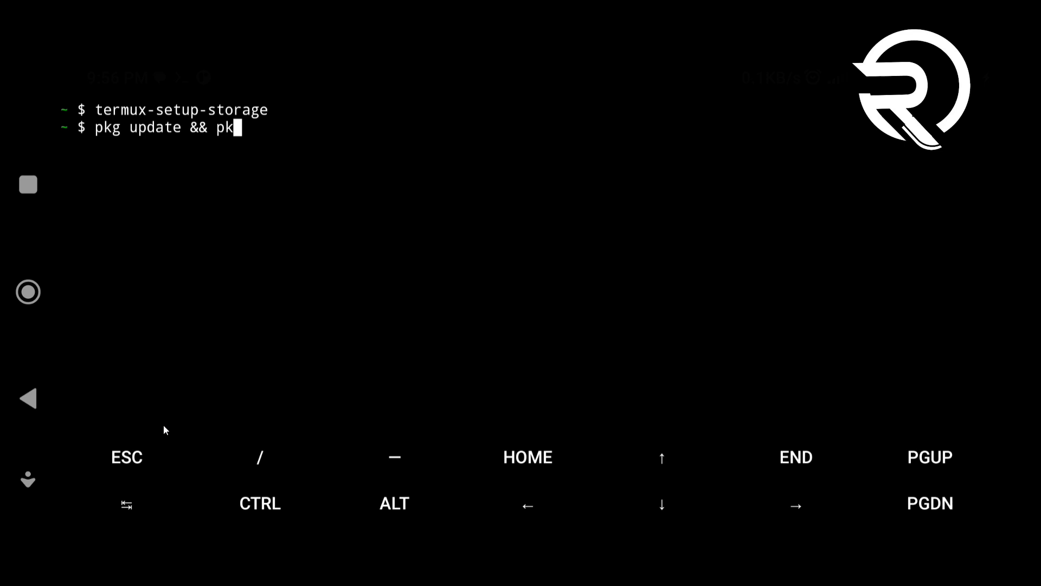
pyautogui.write('g upgra')
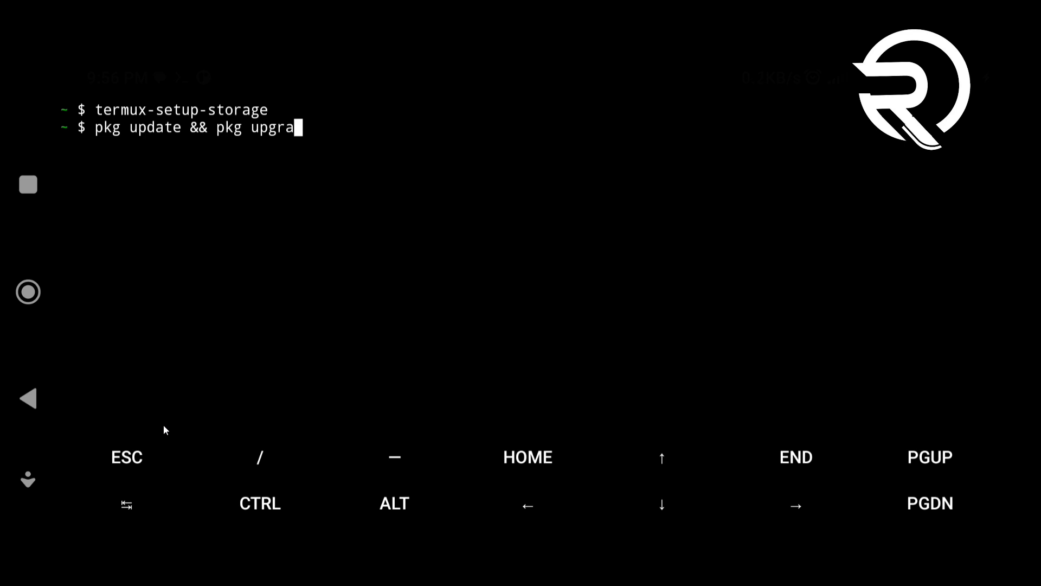
pyautogui.write('de')
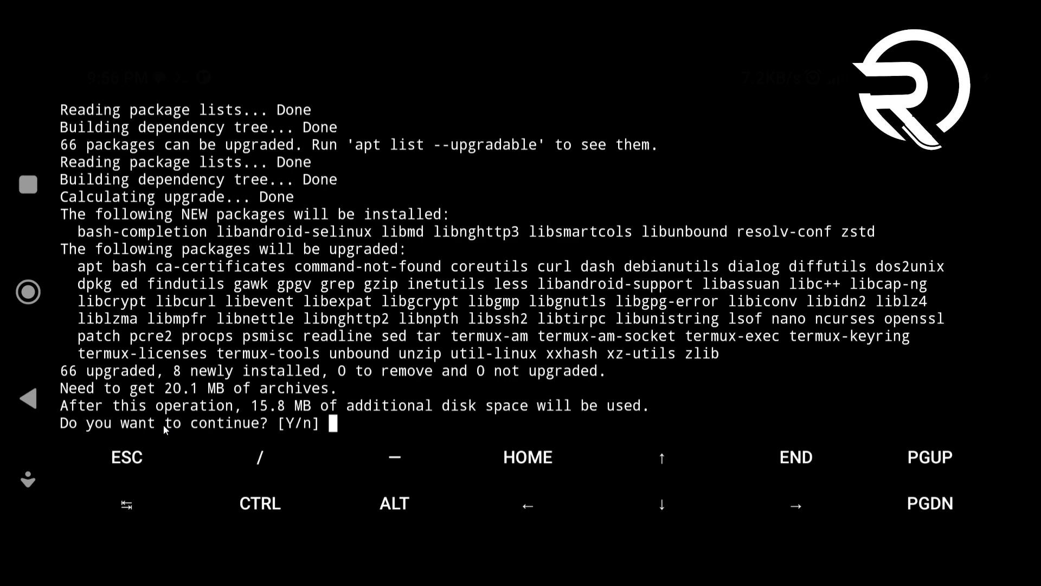
pyautogui.write('y')
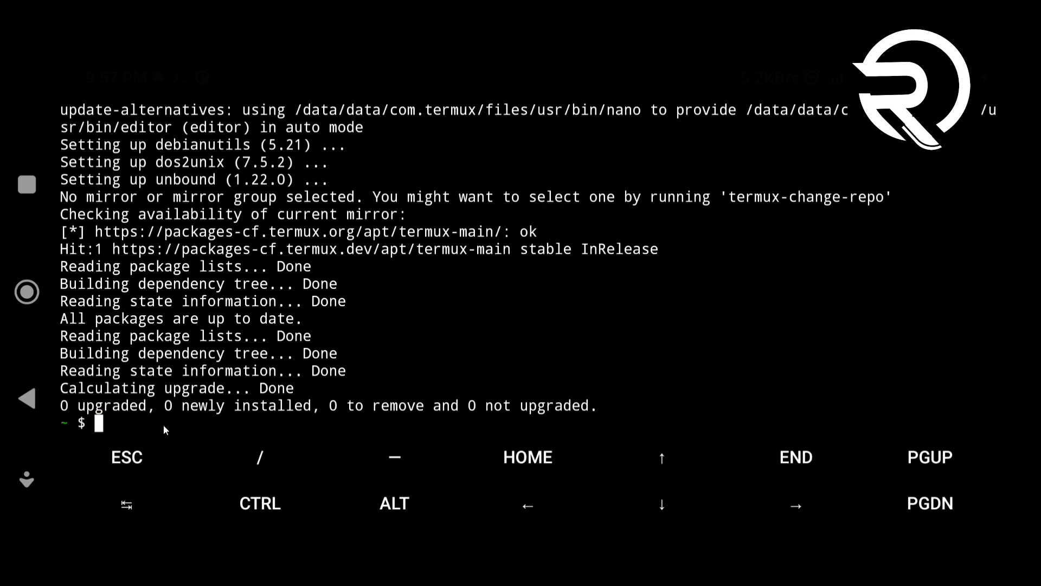
pyautogui.write('clear')
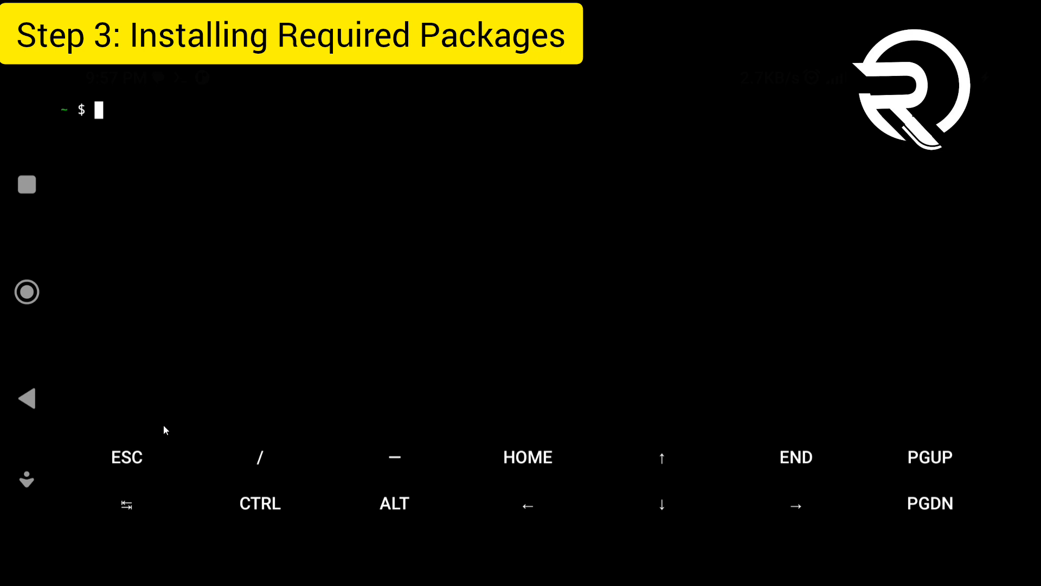
# - Install wget, proot and tar with pkg install, then clear the terminal
pyautogui.write('pkg install w')
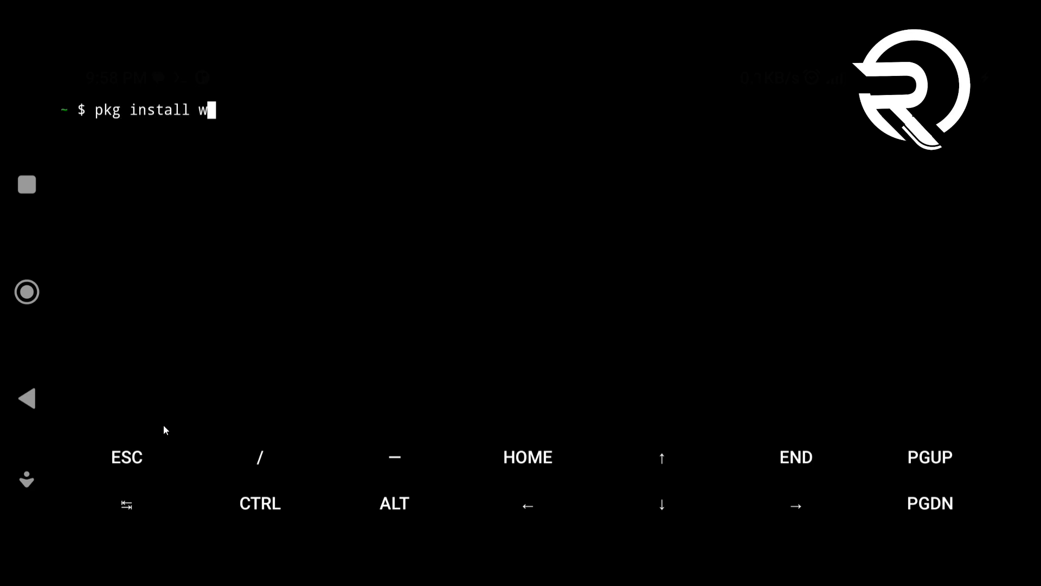
pyautogui.write('get')
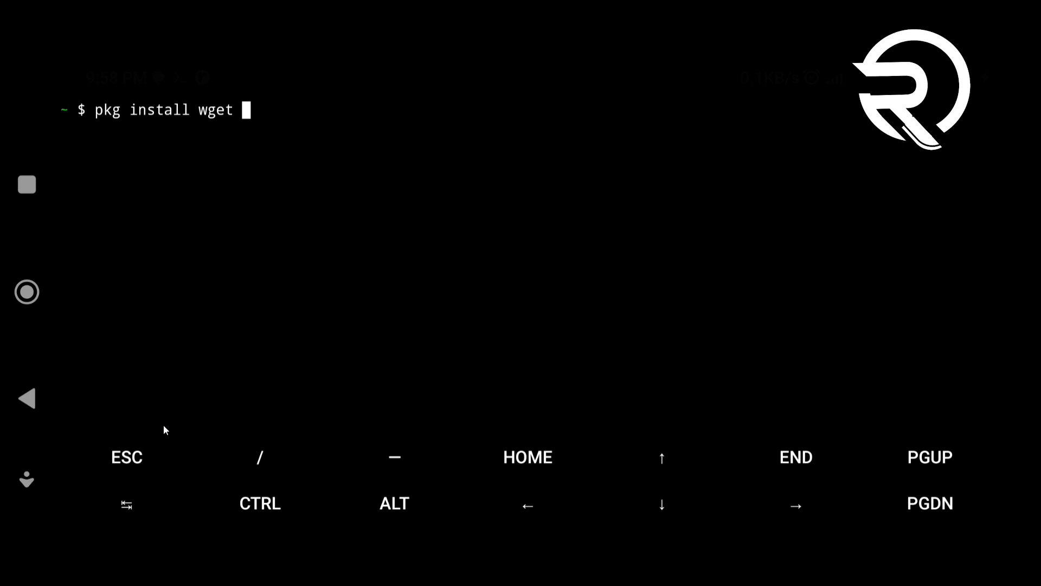
pyautogui.write('proot ta')
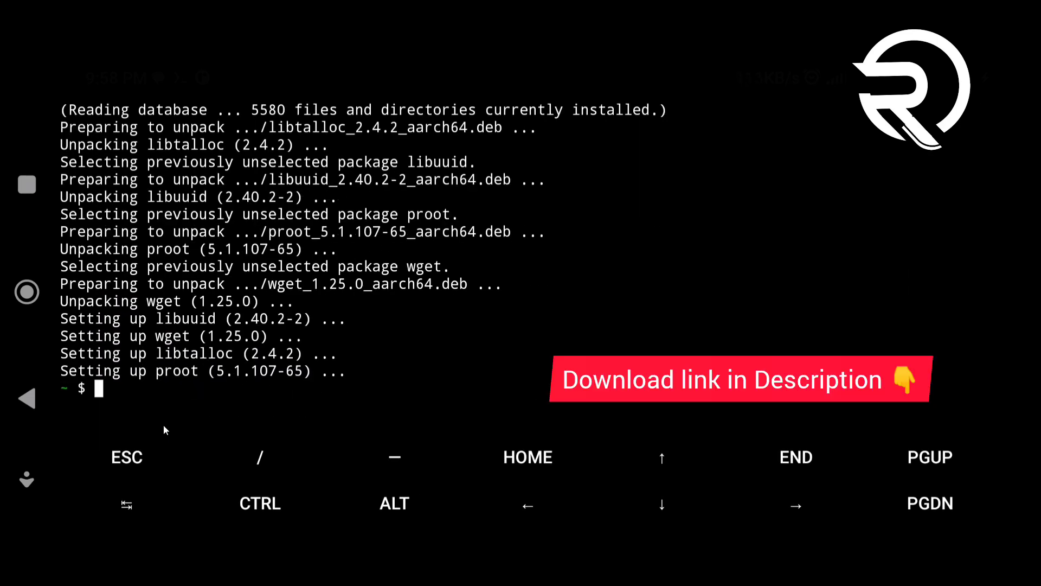
pyautogui.write('clear')
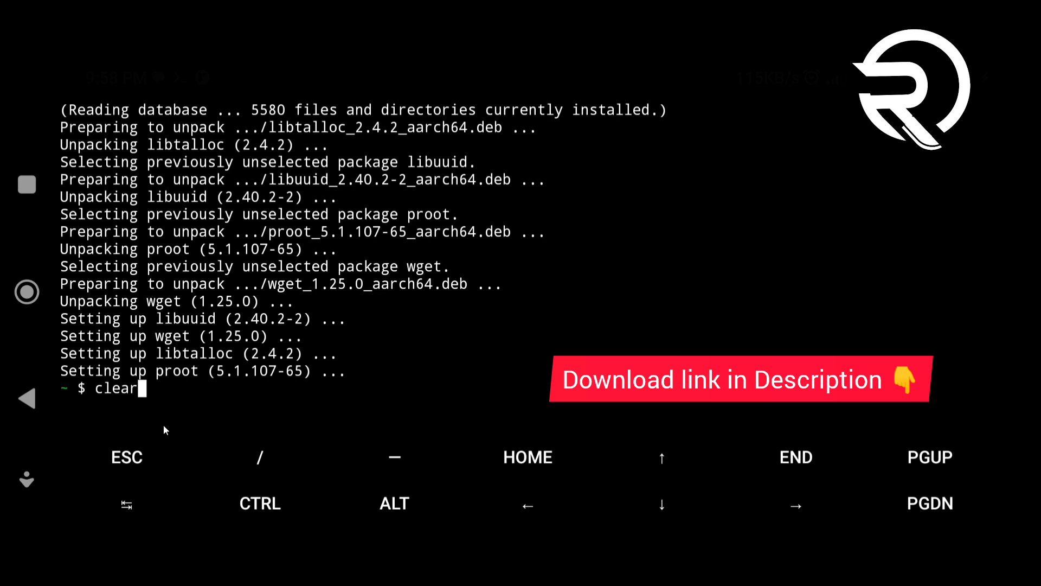
pyautogui.press('Enter')
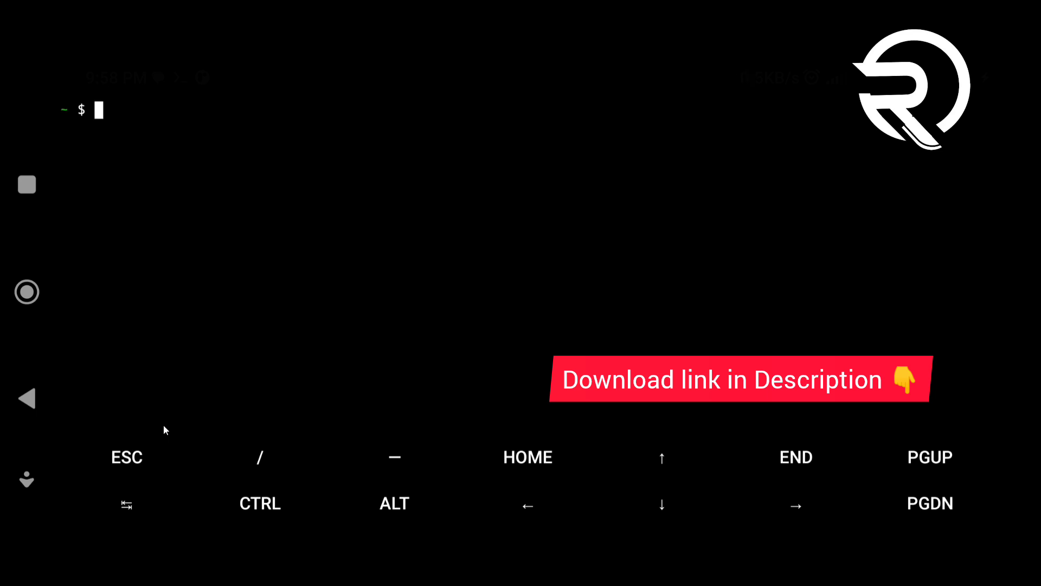
# - Copy /storage/emulated/0/Download/kali to ~/kali and list the home folder
pyautogui.write('c')
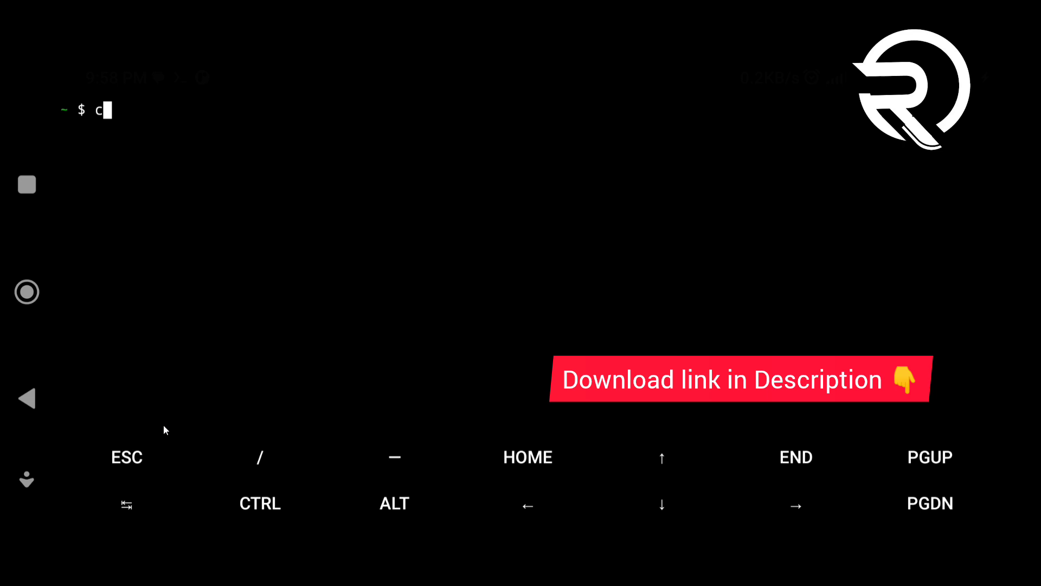
pyautogui.write('p /storage/em')
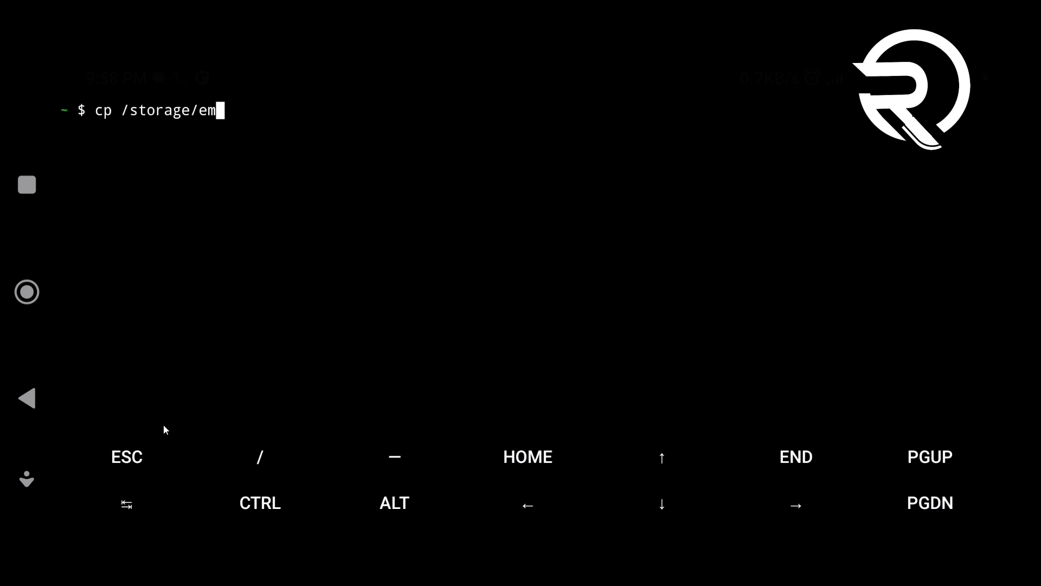
pyautogui.write('ulated/D')
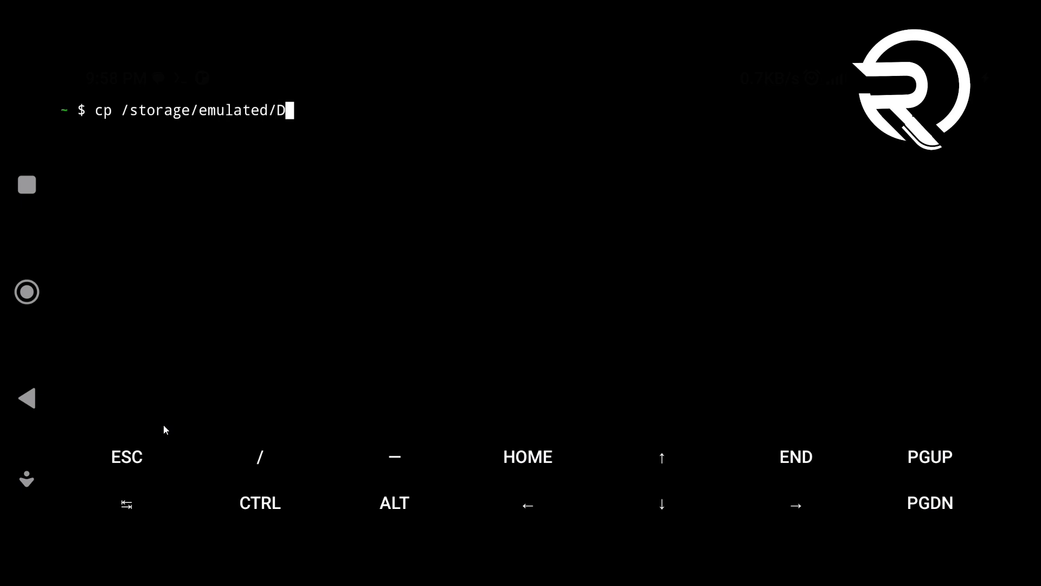
pyautogui.write('0/Downlo')
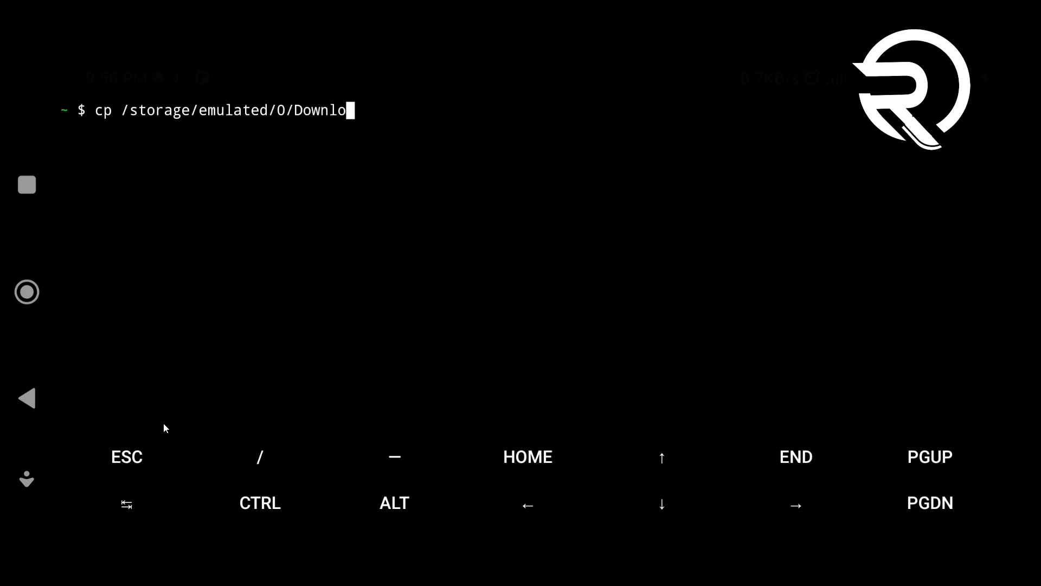
pyautogui.write('ad/kali ~/')
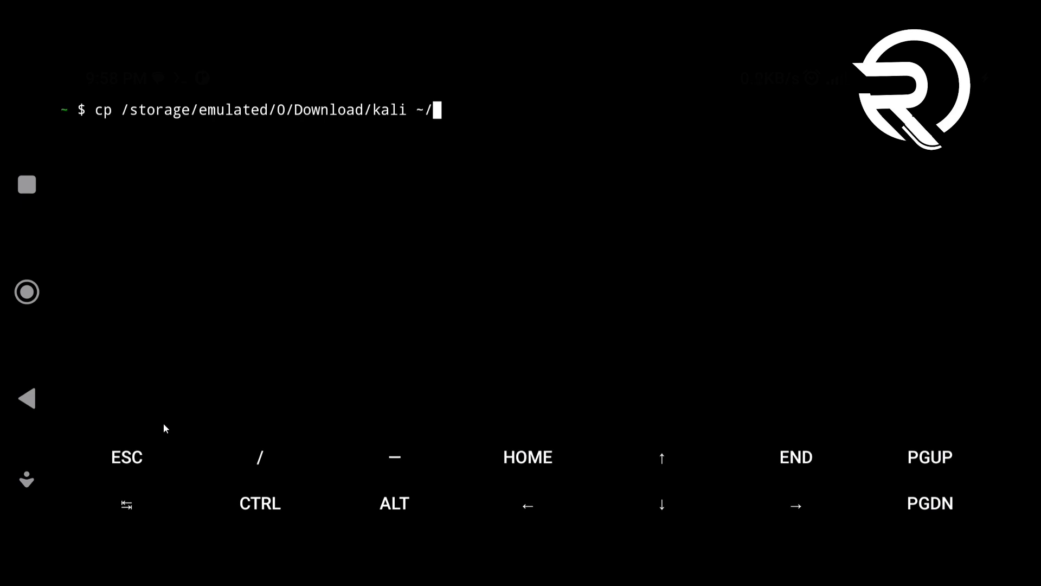
pyautogui.write('kali')
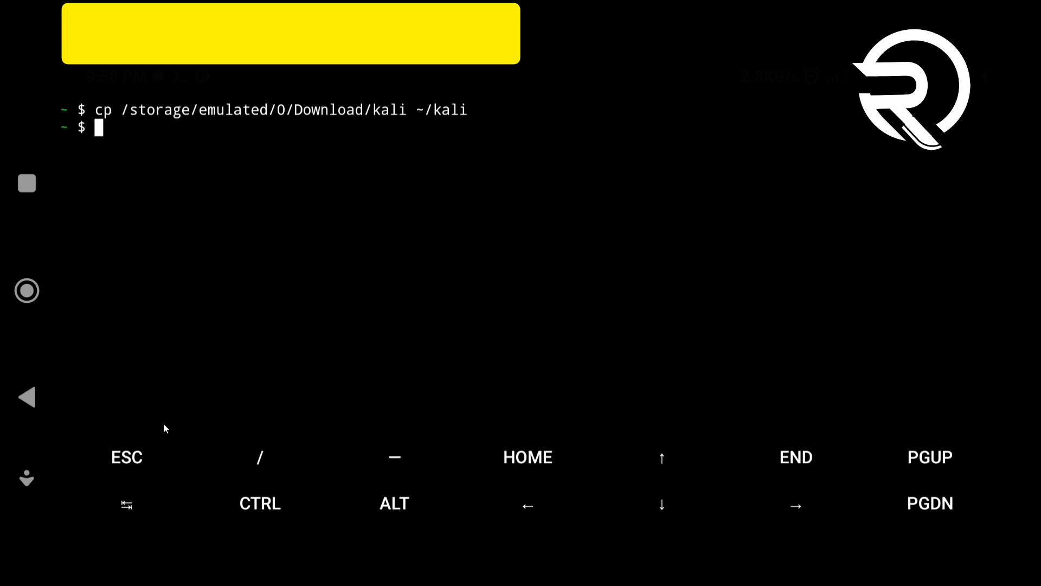
pyautogui.write('ls')
pyautogui.write('c')
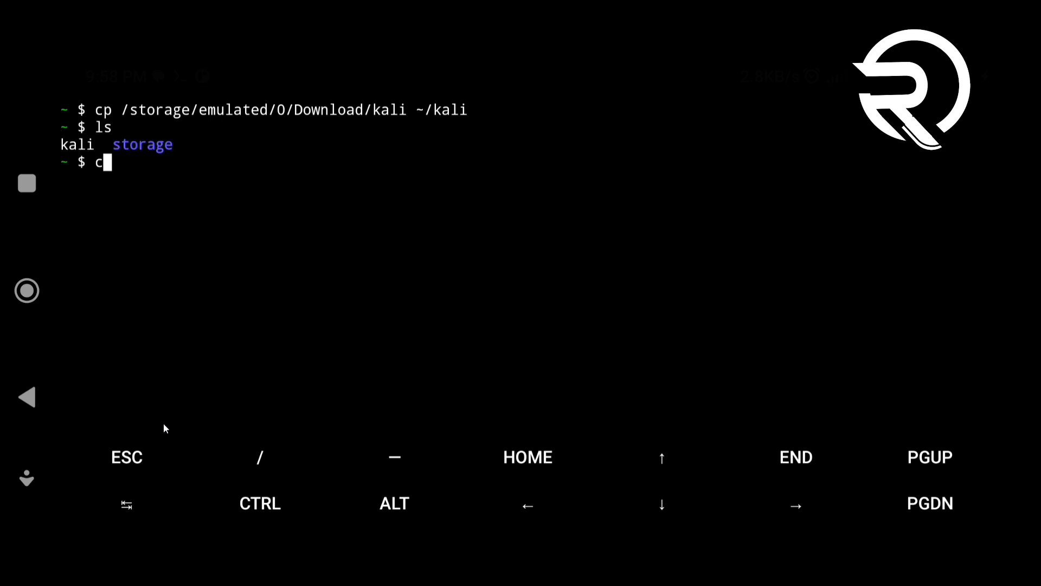
# - Make kali executable with chmod +x and list the home folder to confirm it
pyautogui.write('hmod +x kali')
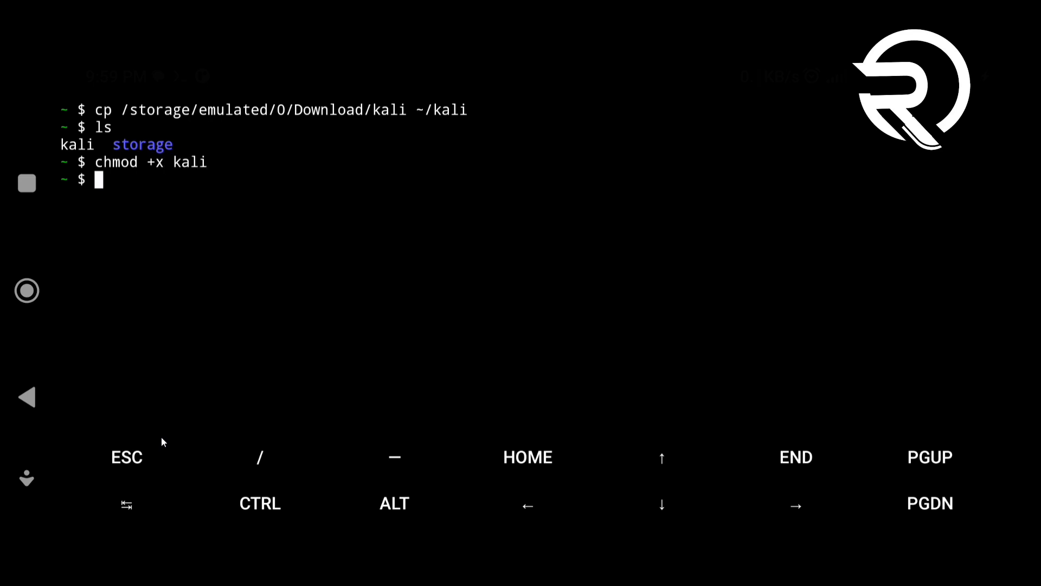
pyautogui.write('l')
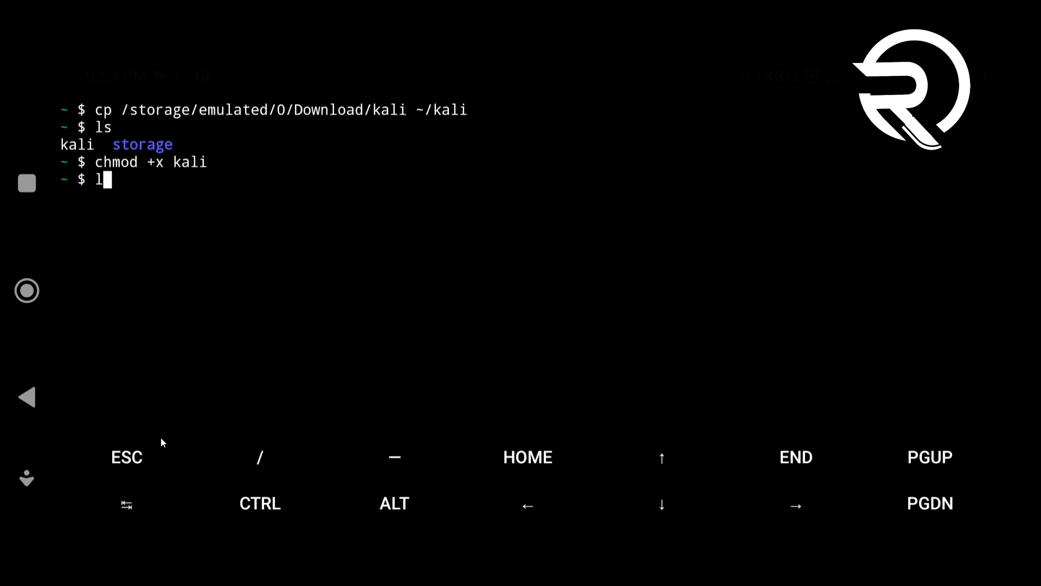
pyautogui.write('s')
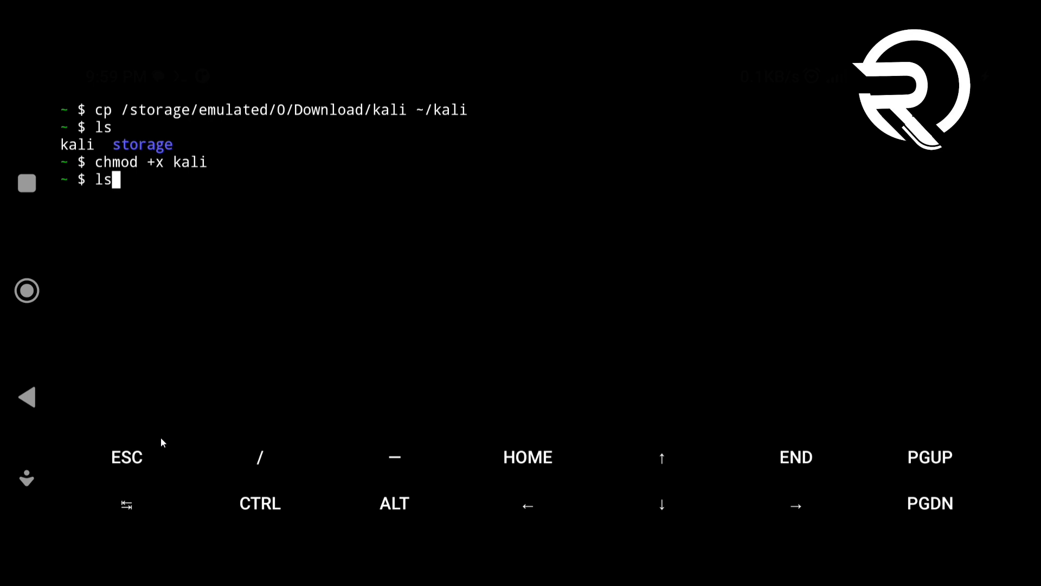
pyautogui.press('Enter')
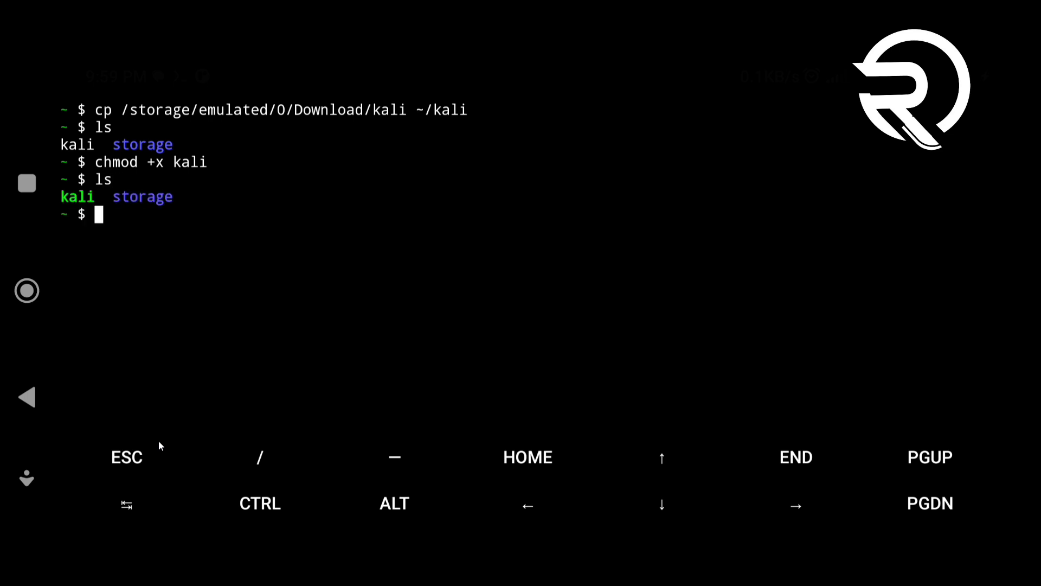
pyautogui.write('c')
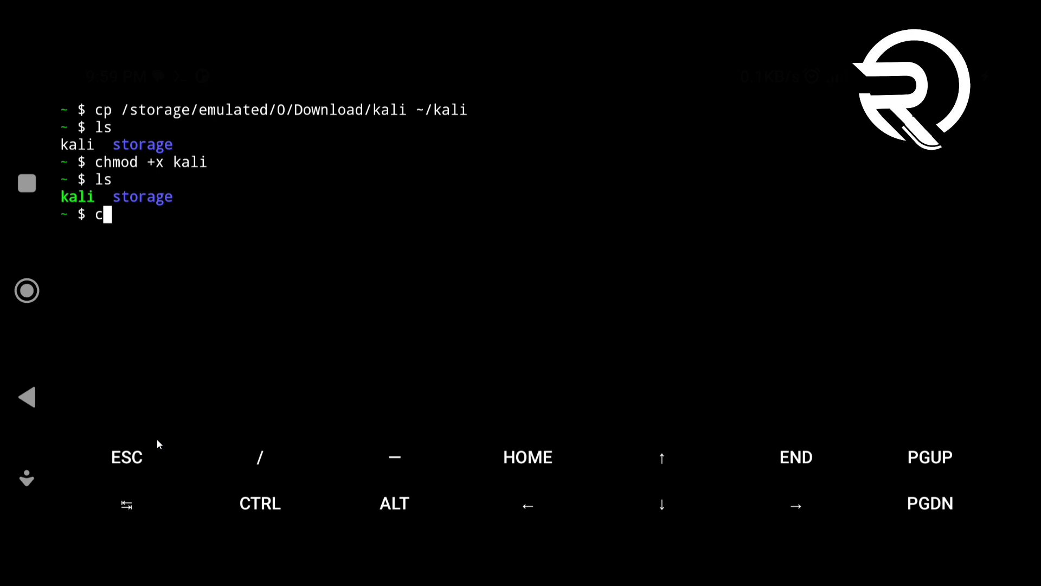
pyautogui.write('lea')
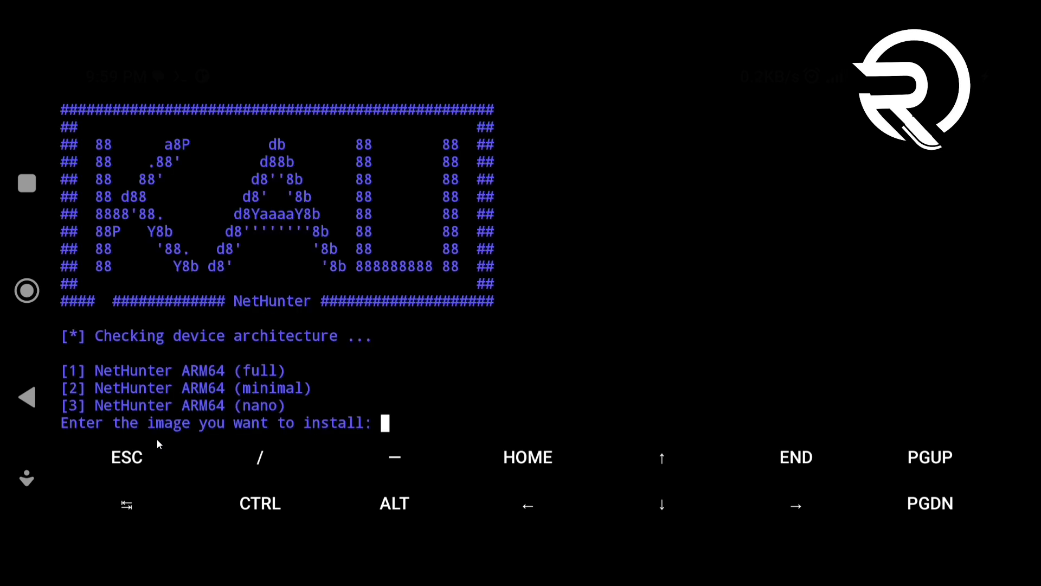
# - Choose option 2 (NetHunter ARM64 minimal), download the 144M rootfs, then clear the screen
pyautogui.write('2')
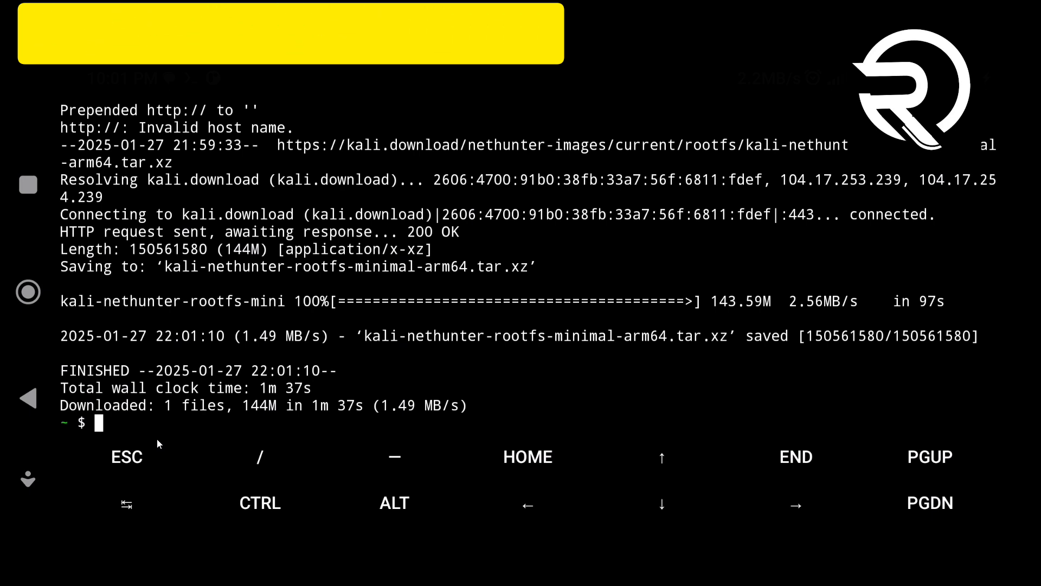
pyautogui.write('clear')
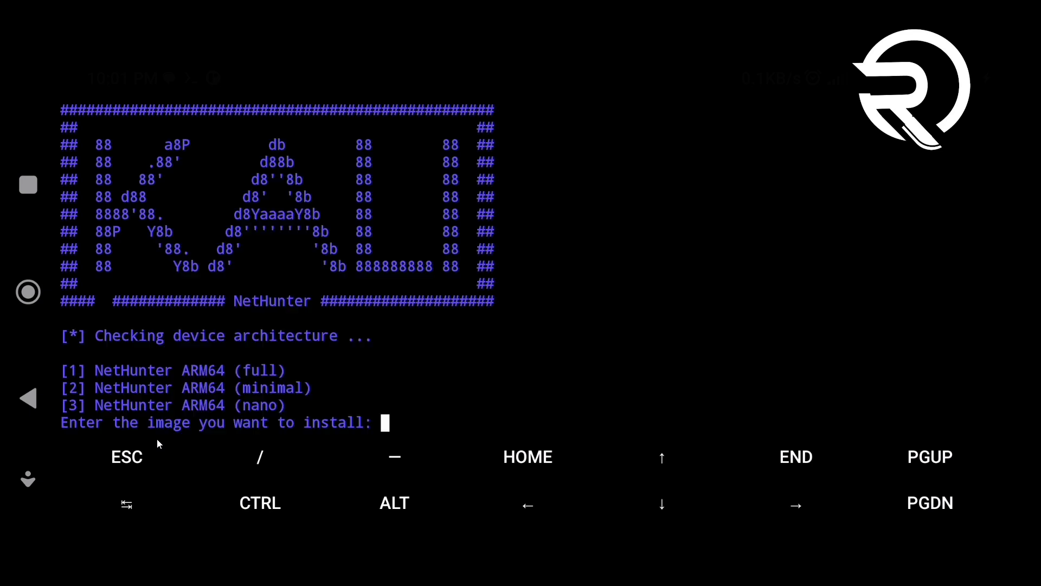
# - Select image 2 again, decline re-downloading, and keep the rootfs archive after extraction
pyautogui.write('2')
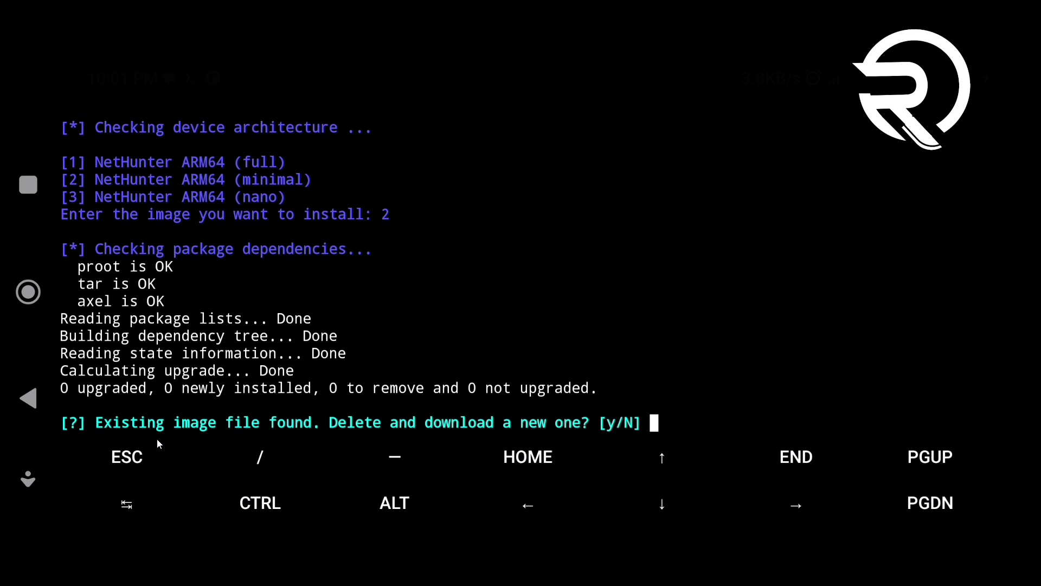
pyautogui.write('n')
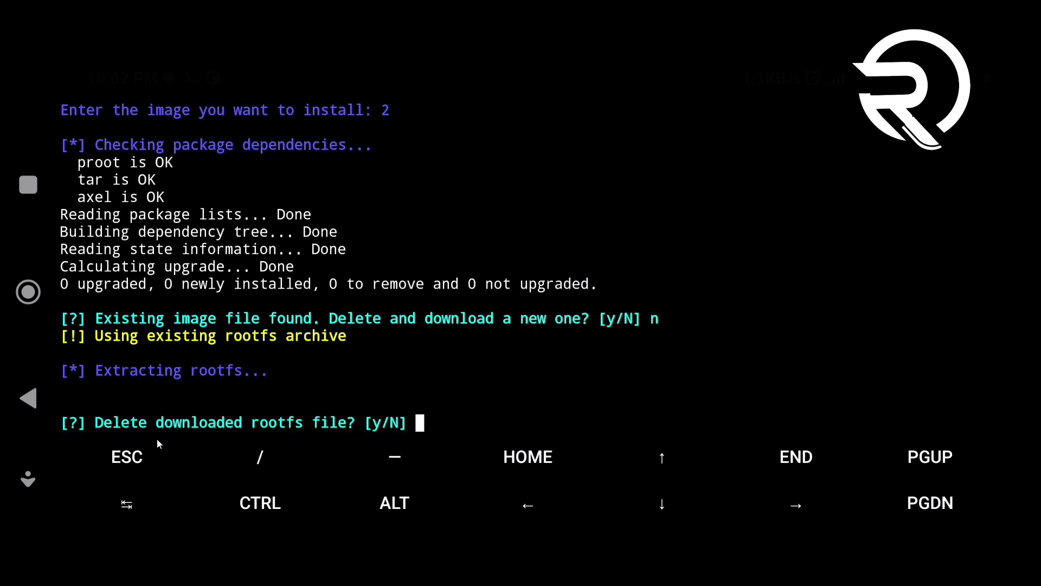
pyautogui.write('n')
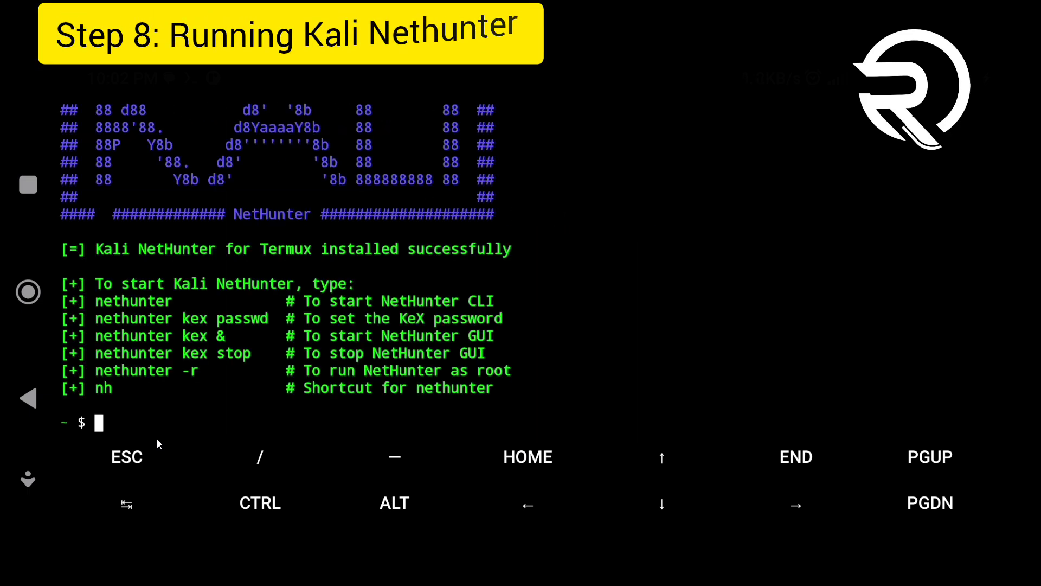
# - Launch NetHunter with nh -r, run whoami and cat /etc/os-release, then exit
pyautogui.write('n')
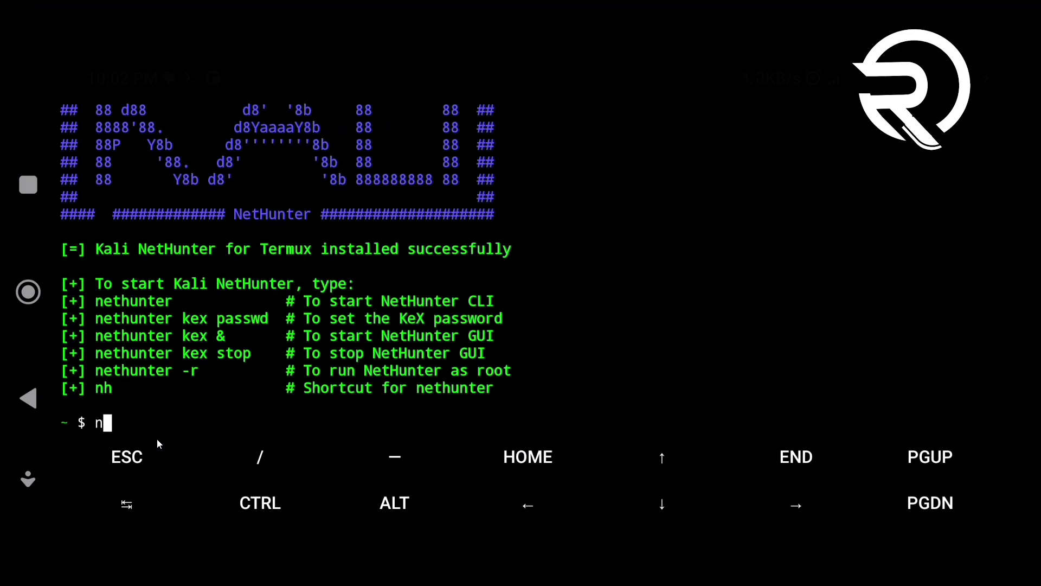
pyautogui.write('h -')
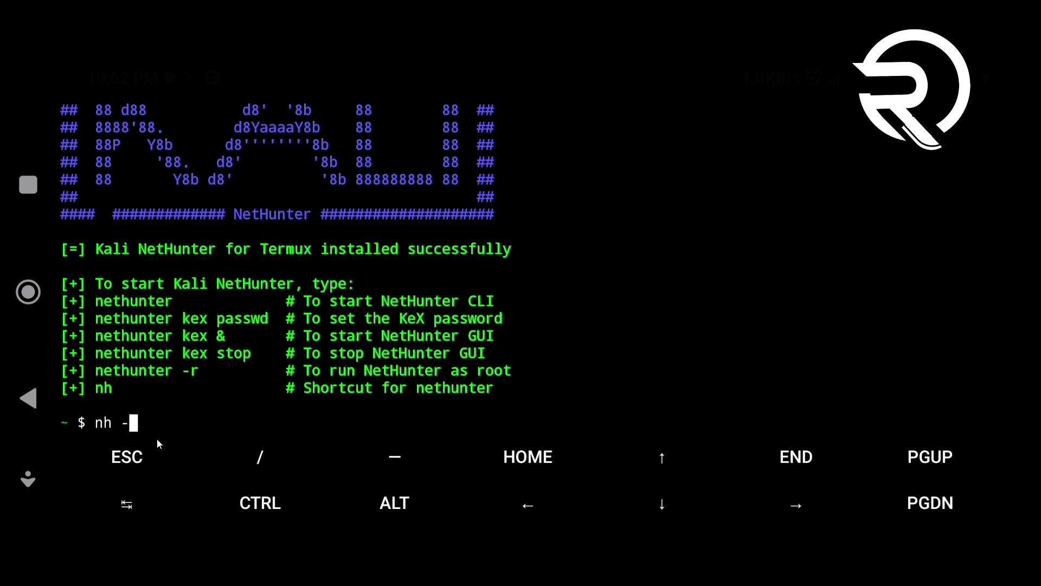
pyautogui.write('r')
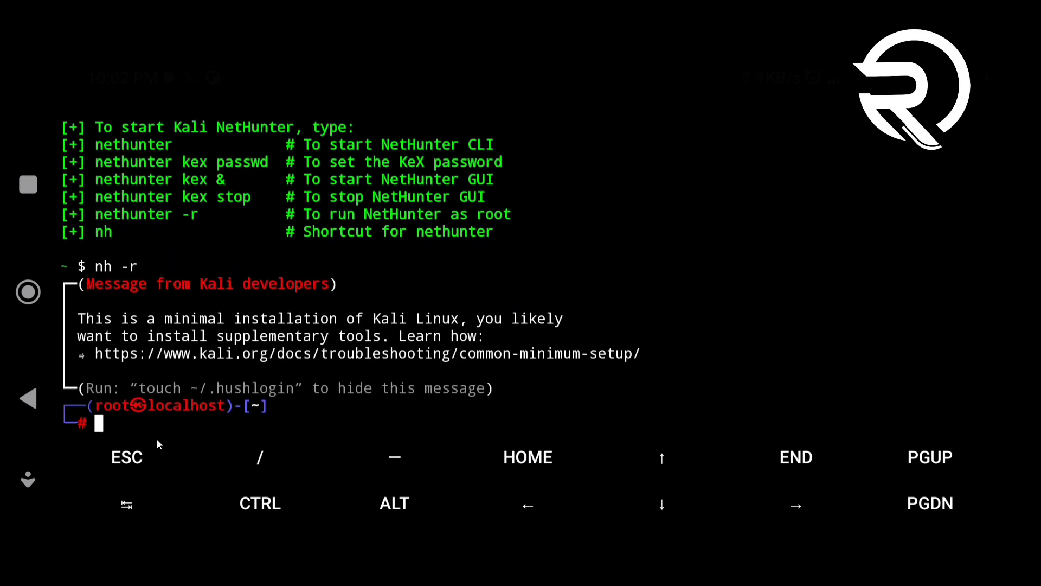
pyautogui.write('whoami')
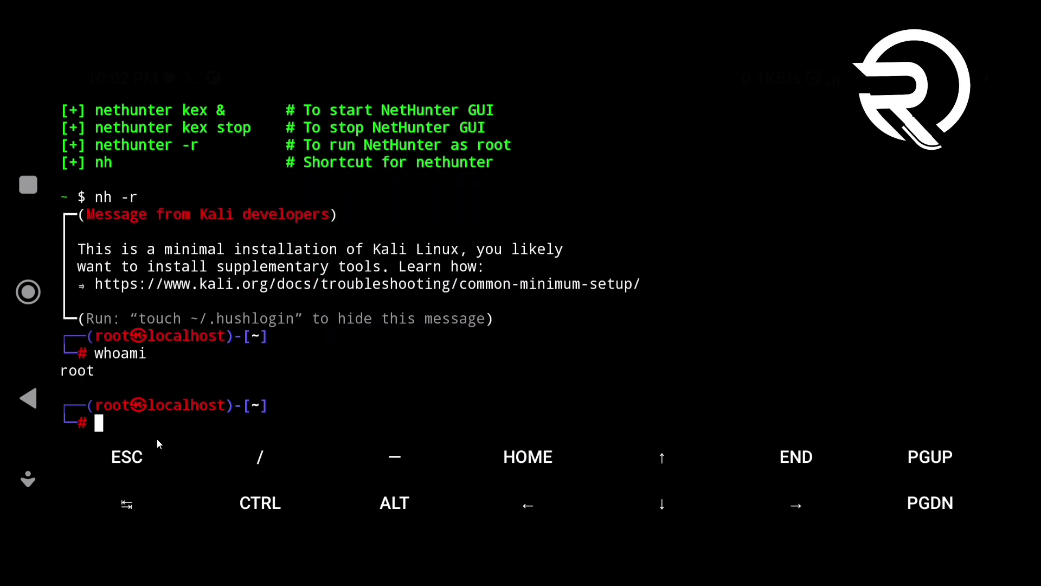
pyautogui.write('cat')
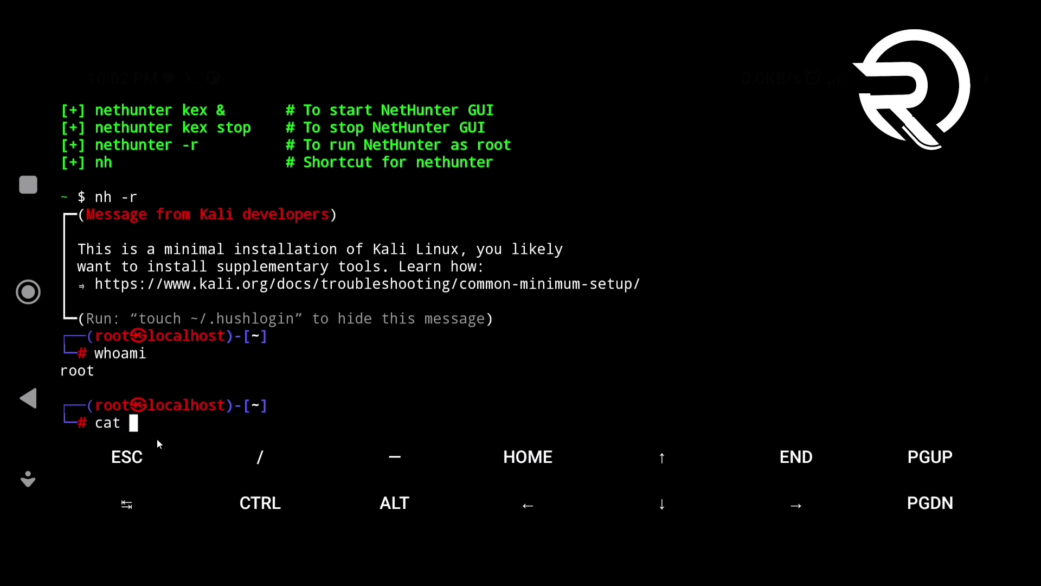
pyautogui.write('/etc/')
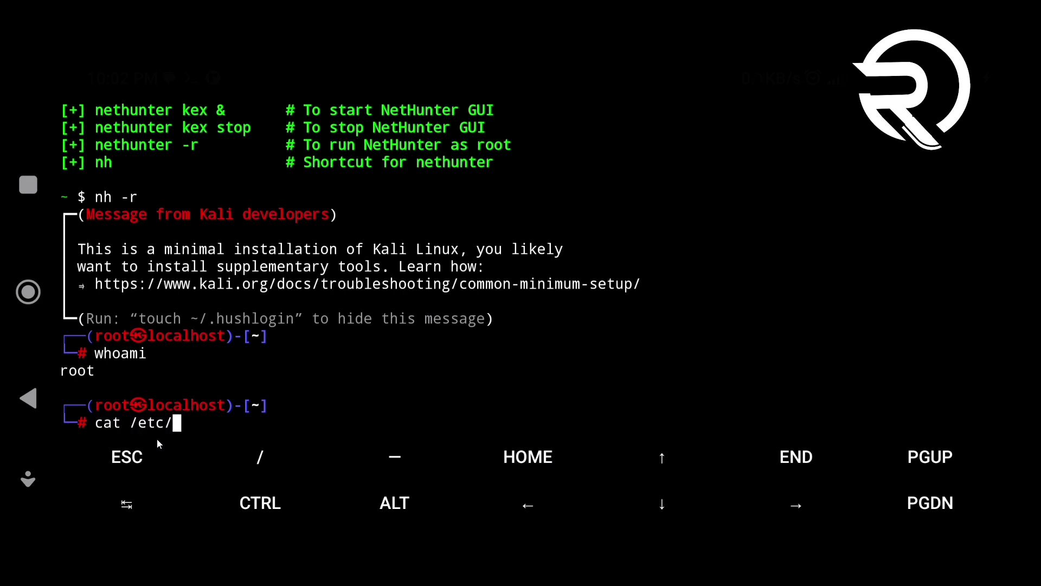
pyautogui.write('os-release')
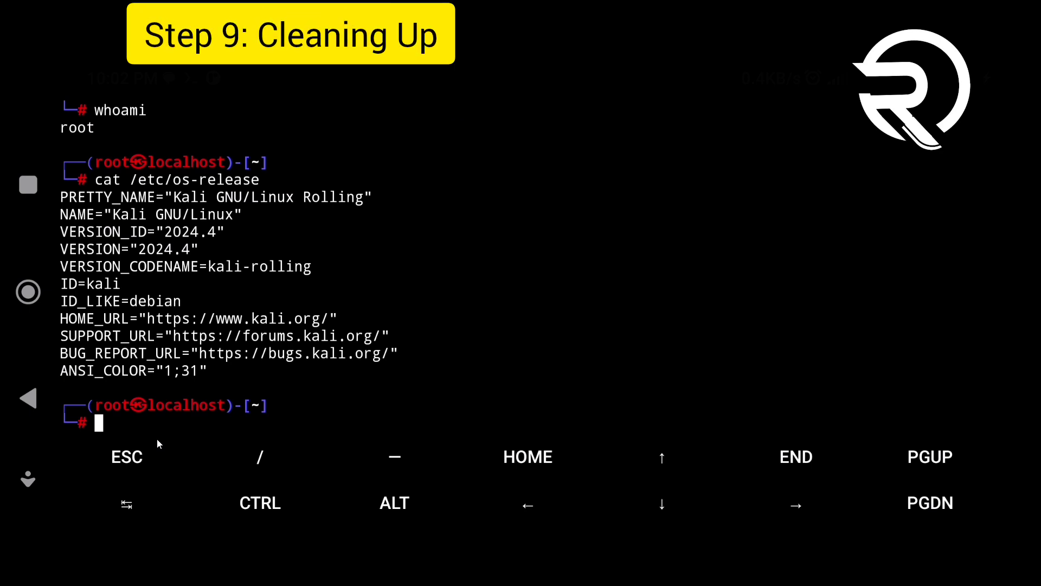
pyautogui.write('exit')
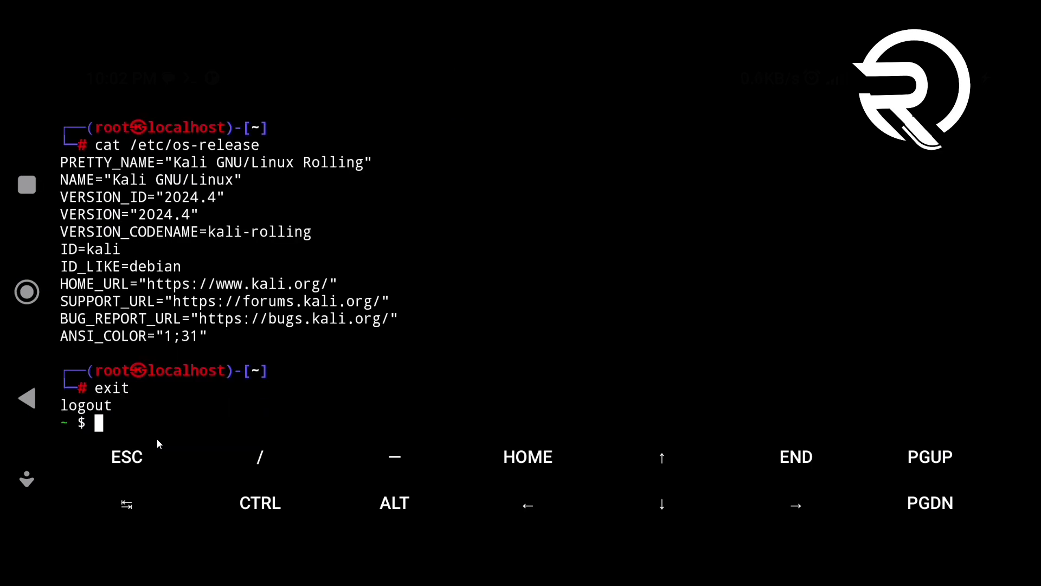
# - Clear the terminal and type rm -rf for kali plus the tab-completed rootfs archive
pyautogui.write('clear')
pyautogui.write('ls')
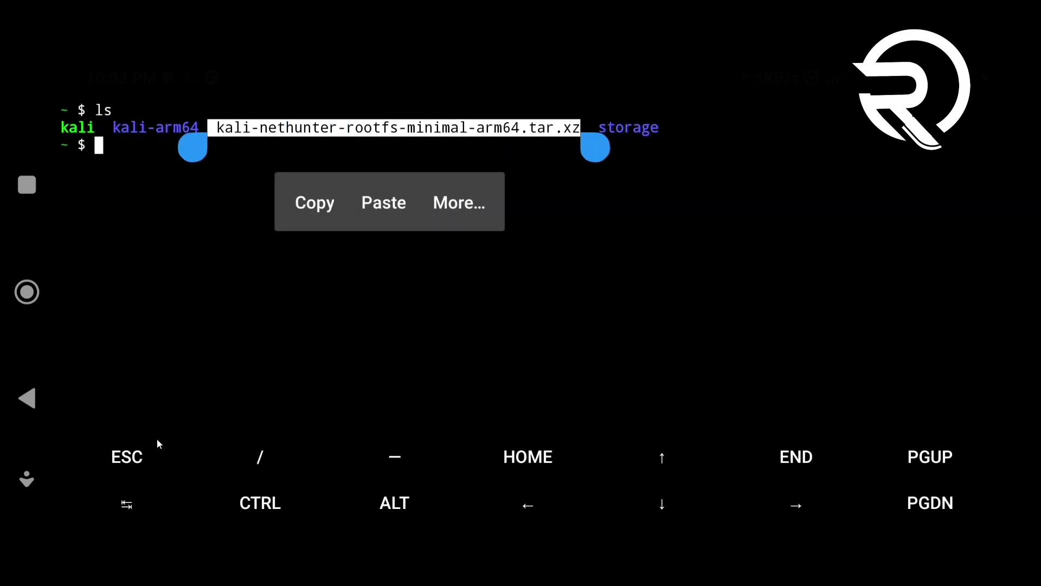
pyautogui.write('rm -rf')
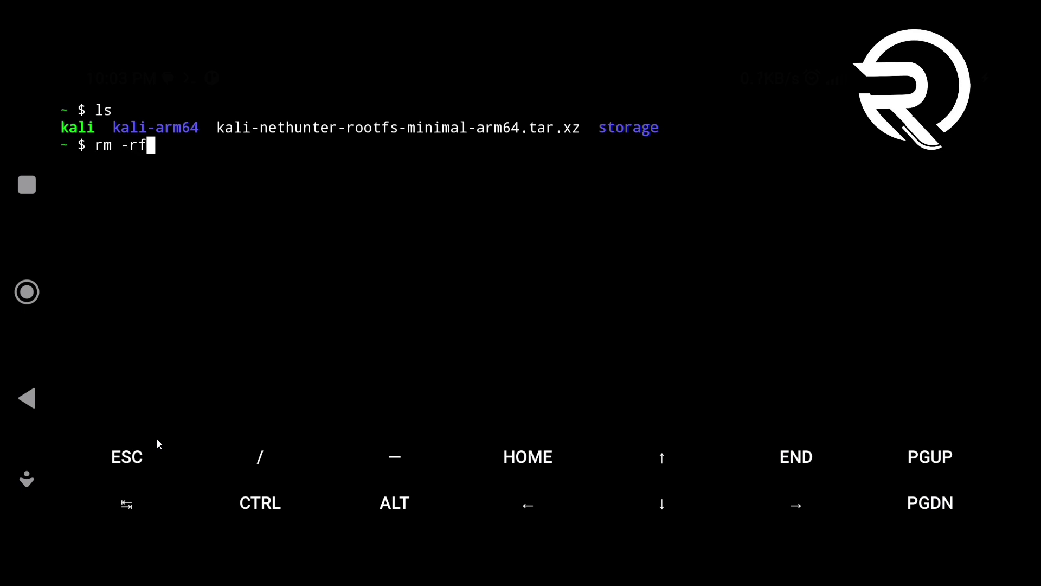
pyautogui.write('kali')
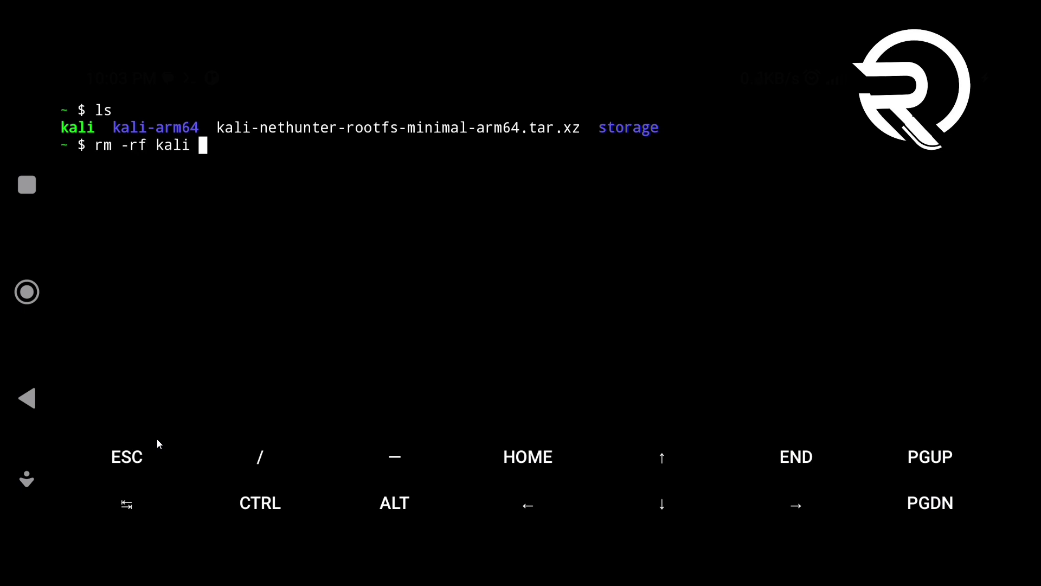
pyautogui.press('Tab')
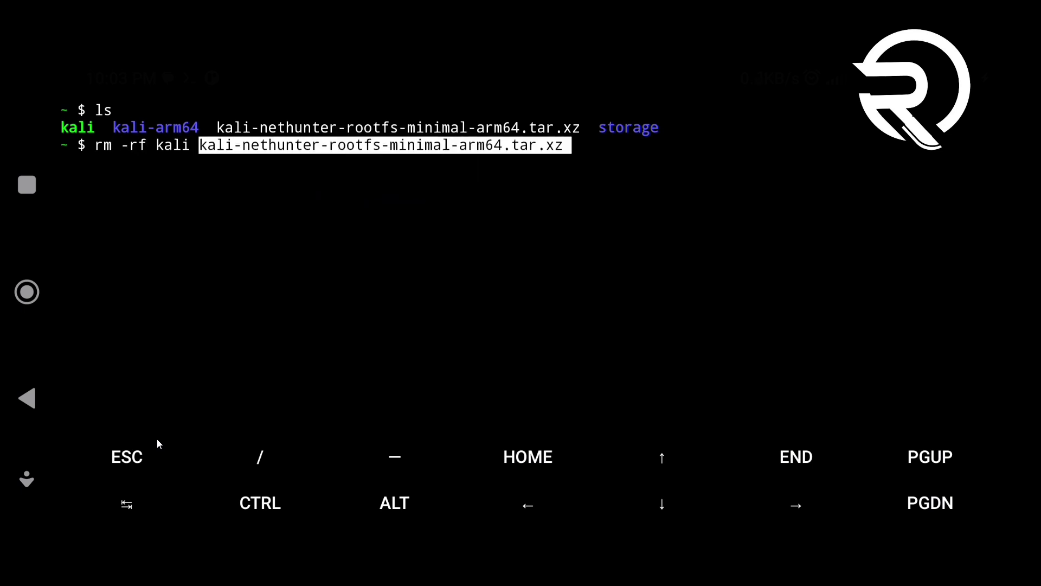